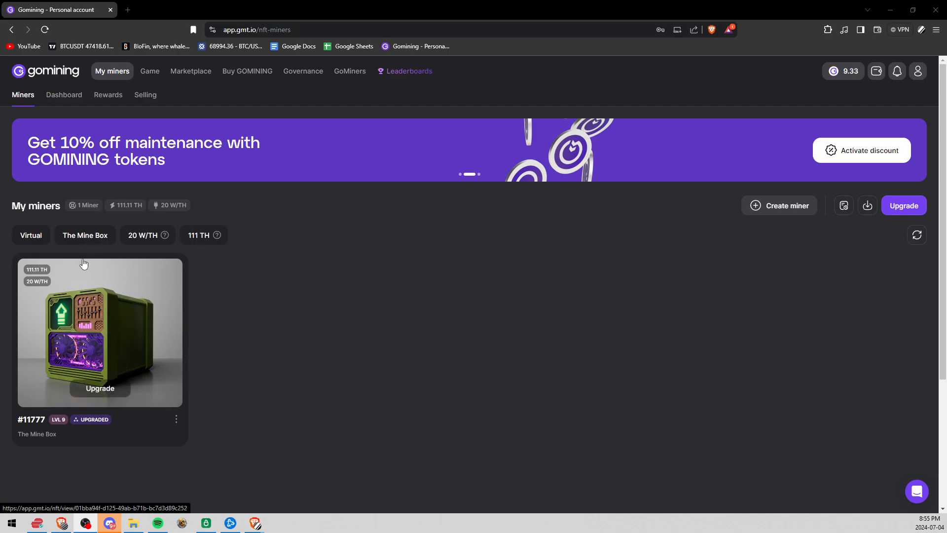
{"action": "mouse_move", "coordinate": [104, 283]}
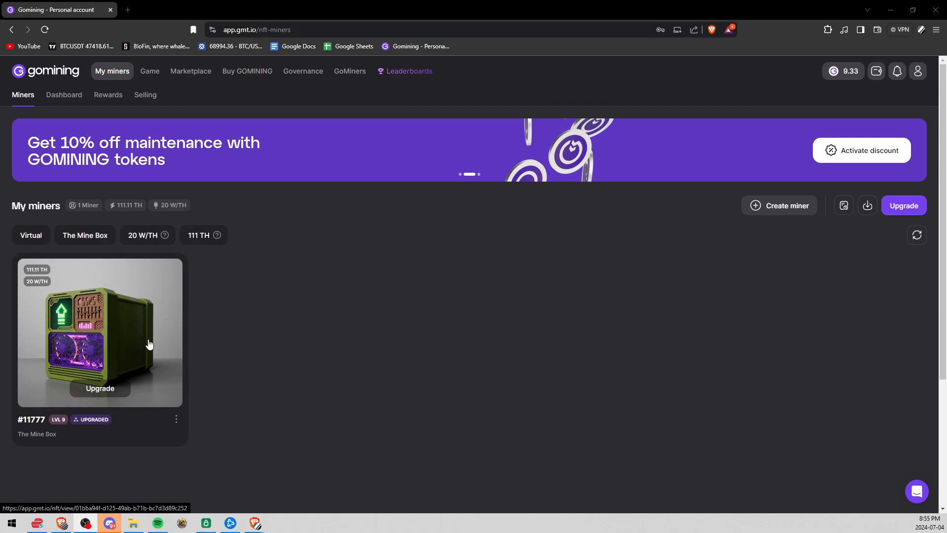
{"action": "mouse_move", "coordinate": [155, 329]}
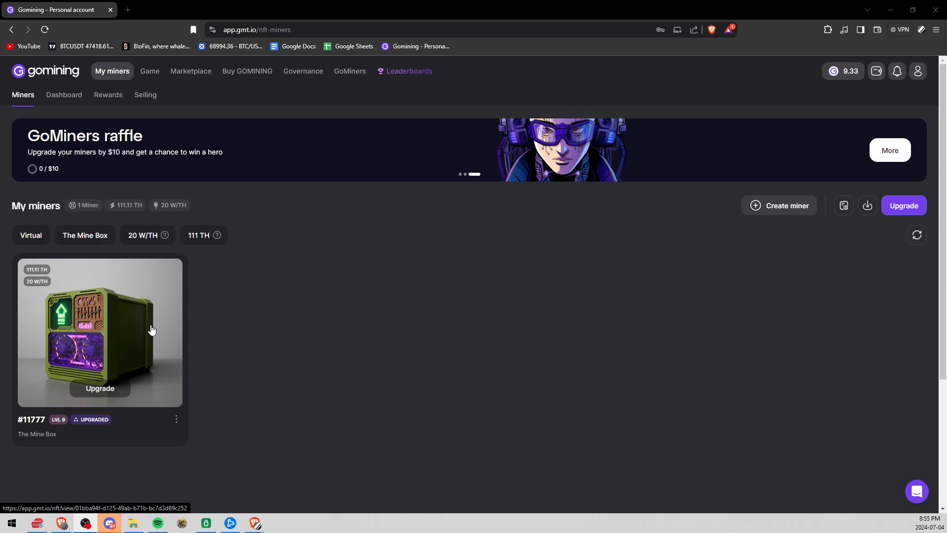
{"action": "mouse_move", "coordinate": [91, 387]}
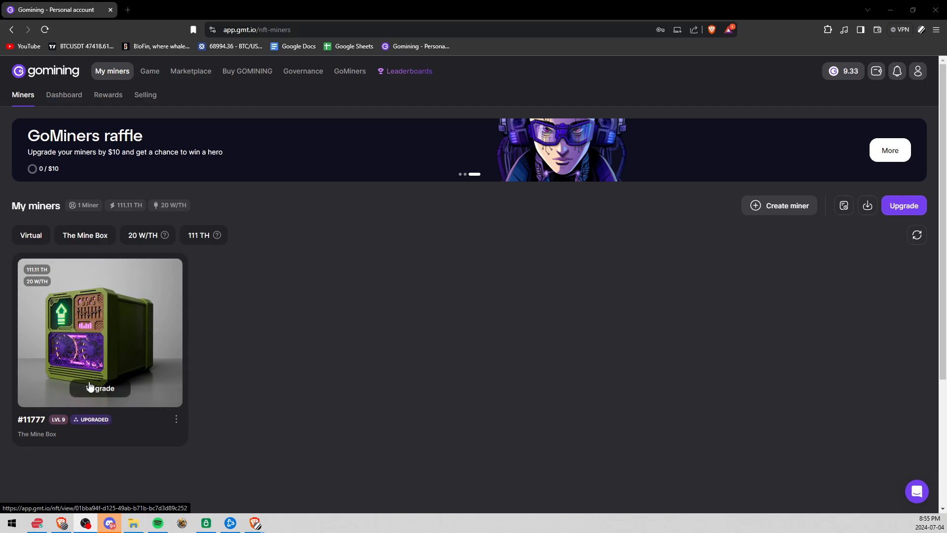
{"action": "mouse_move", "coordinate": [167, 420]}
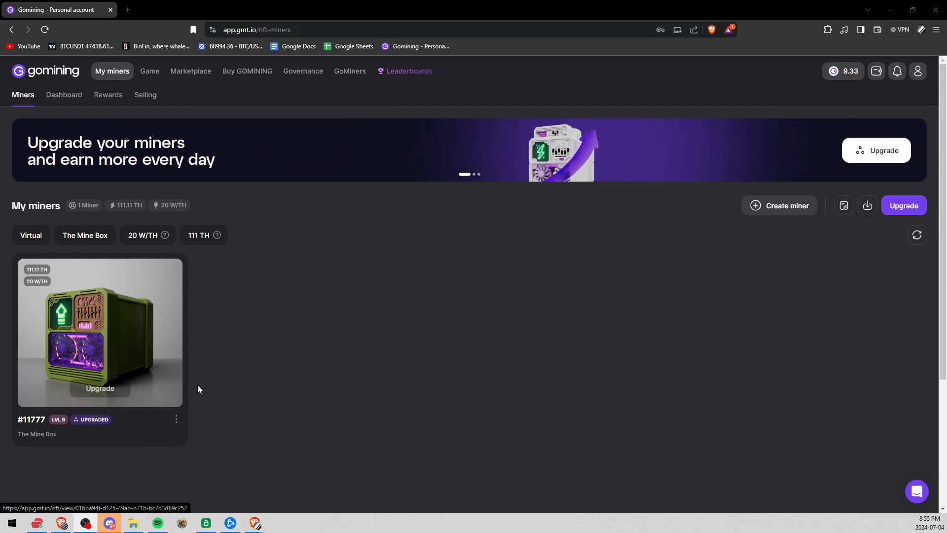
{"action": "mouse_move", "coordinate": [130, 374]}
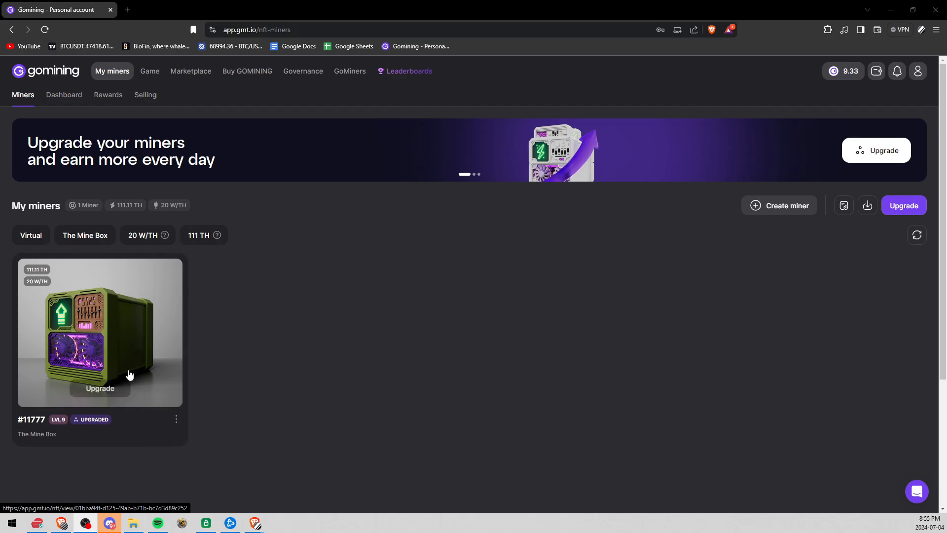
{"action": "mouse_move", "coordinate": [52, 288]}
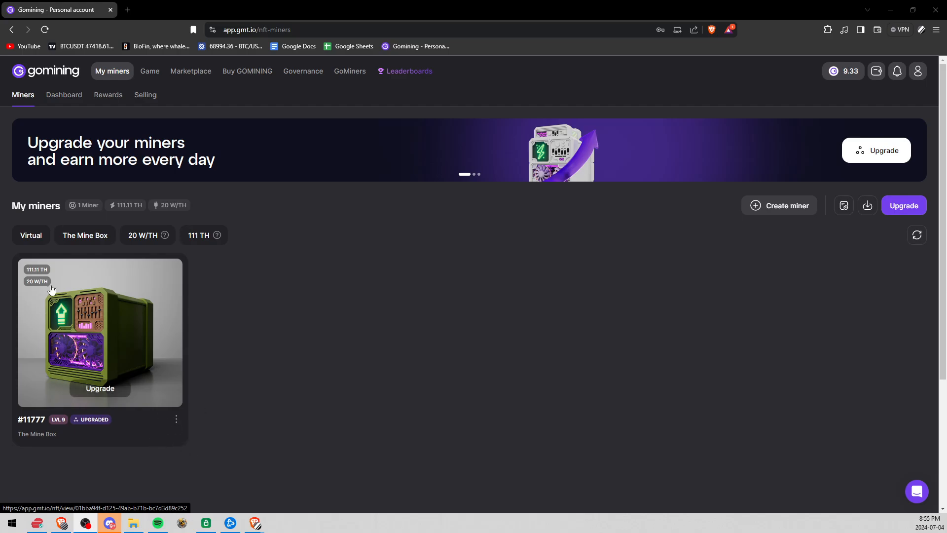
- Open The Mine Box #11777 details and start minting it as an NFT
{"action": "left_click", "coordinate": [100, 333]}
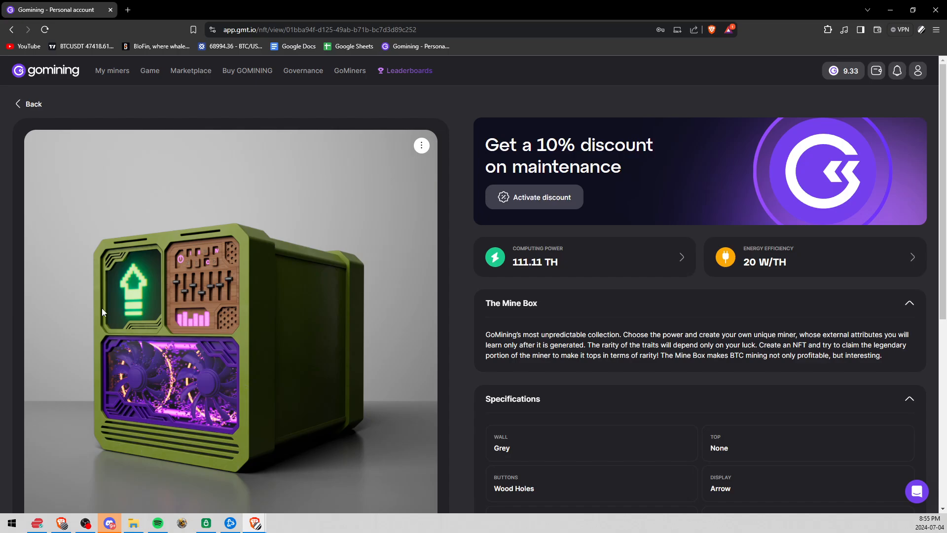
{"action": "scroll", "scroll_direction": "down", "scroll_amount": 3}
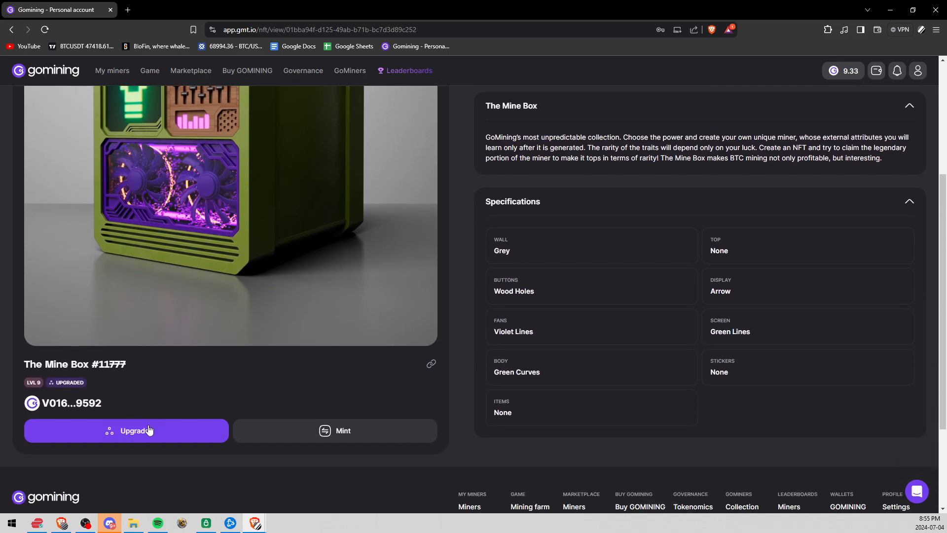
{"action": "mouse_move", "coordinate": [167, 431]}
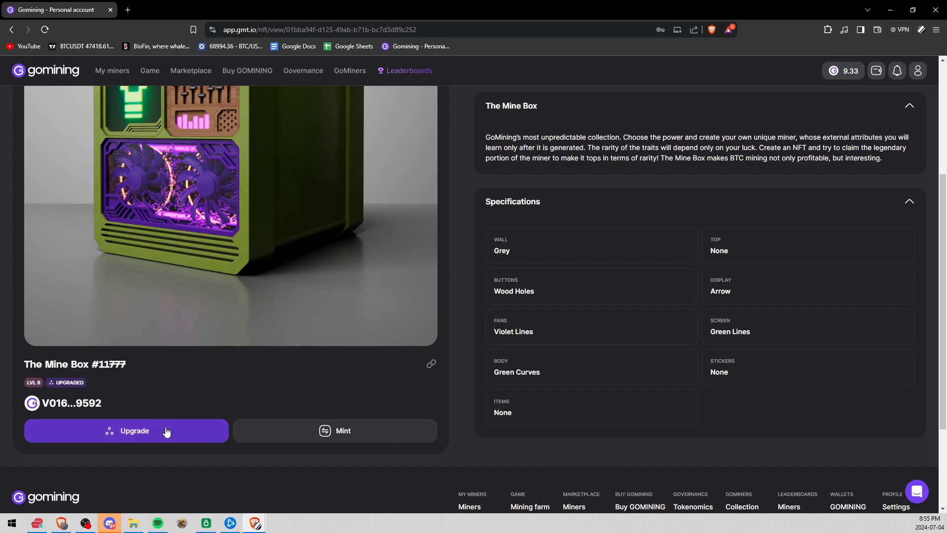
{"action": "mouse_move", "coordinate": [347, 434]}
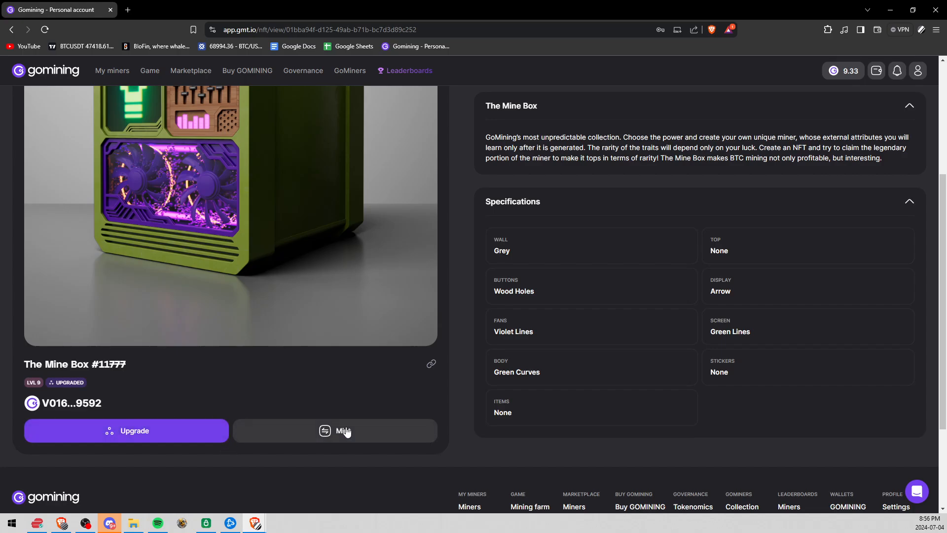
{"action": "mouse_move", "coordinate": [344, 442]}
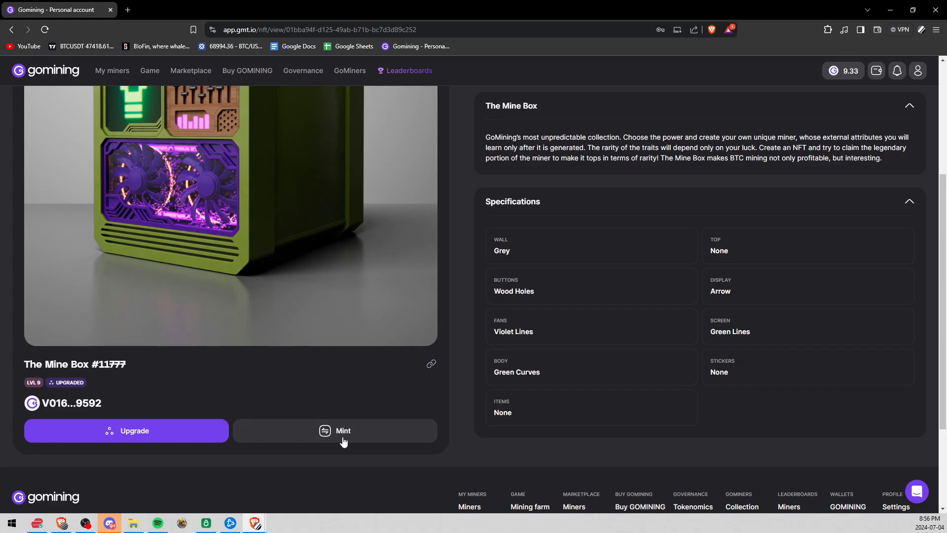
{"action": "left_click", "coordinate": [343, 431]}
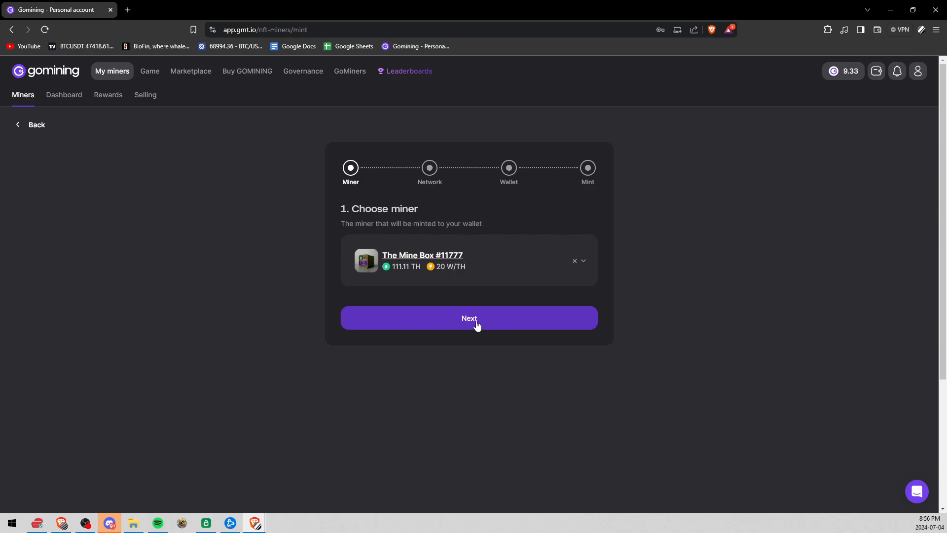
- Advance the mint wizard to the wallet network step showing Ethereum ERC-20
{"action": "left_click", "coordinate": [469, 318]}
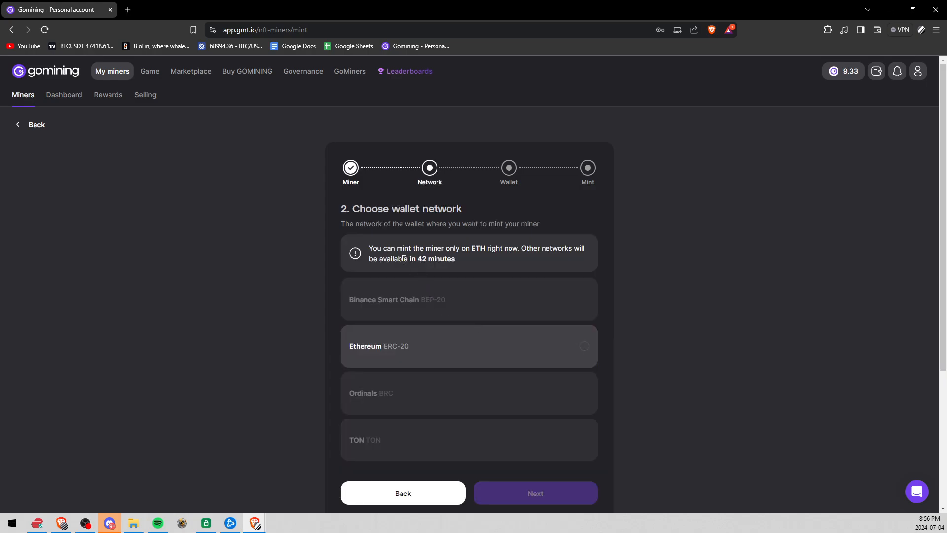
{"action": "mouse_move", "coordinate": [419, 259]}
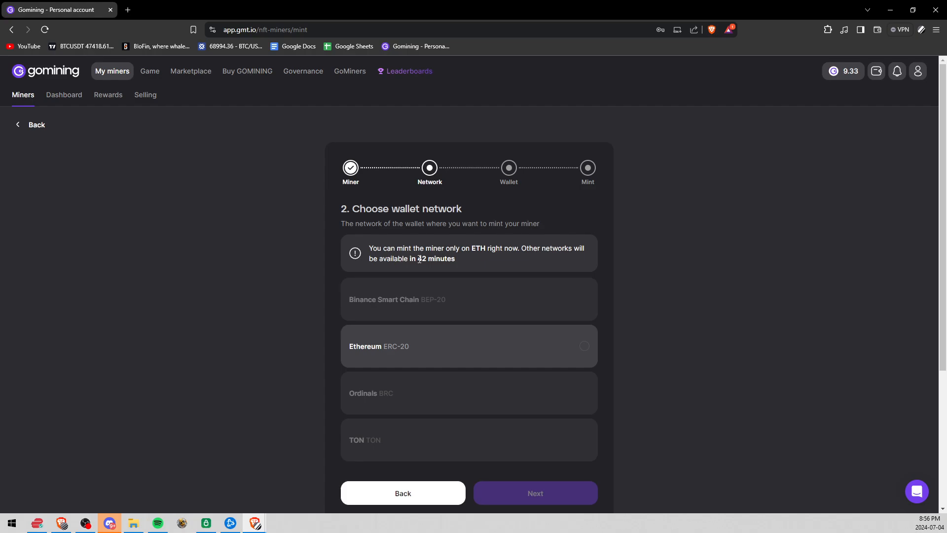
{"action": "mouse_move", "coordinate": [469, 333]}
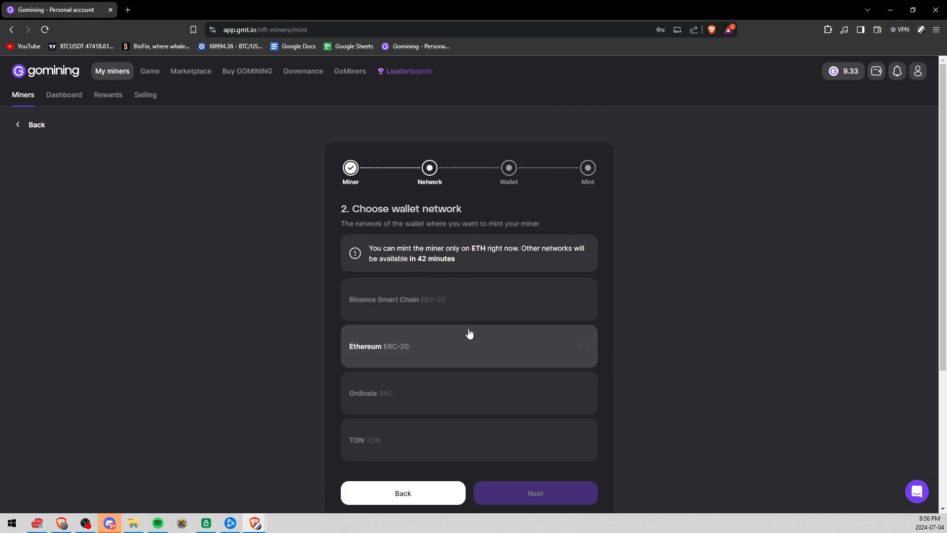
{"action": "mouse_move", "coordinate": [467, 336]}
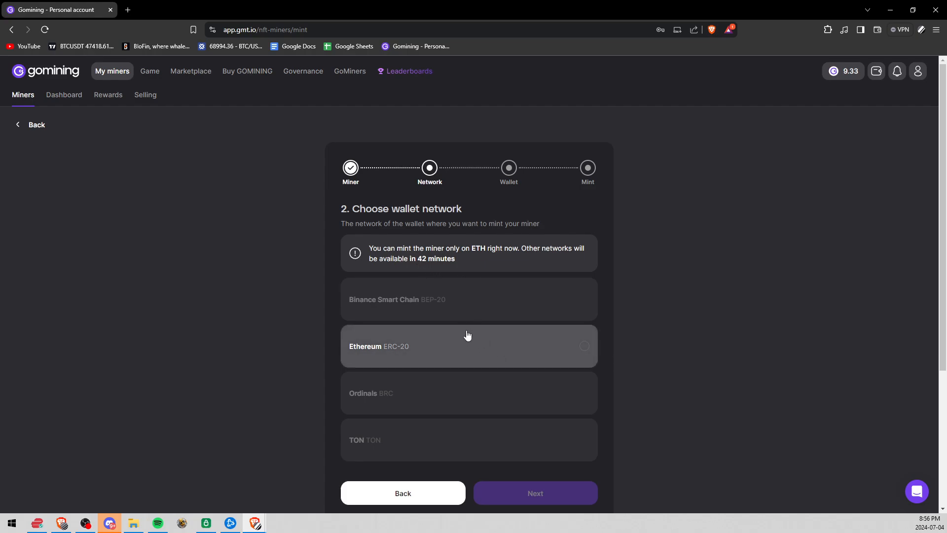
{"action": "mouse_move", "coordinate": [396, 397]}
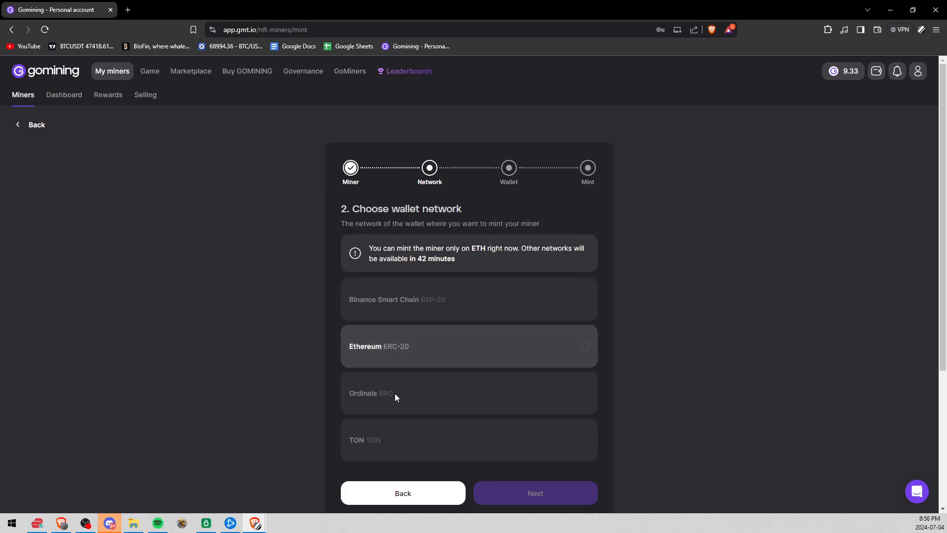
{"action": "mouse_move", "coordinate": [387, 402]}
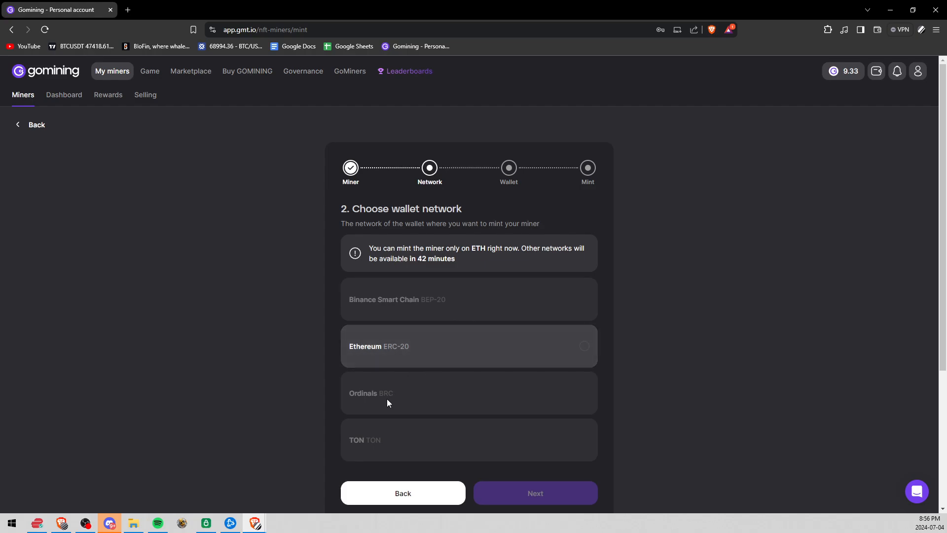
{"action": "mouse_move", "coordinate": [389, 399]}
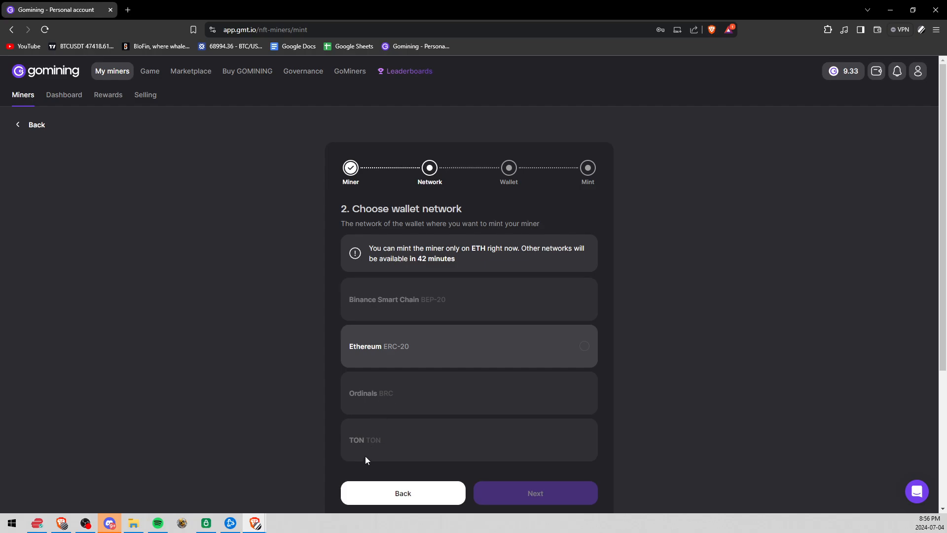
{"action": "mouse_move", "coordinate": [404, 333]}
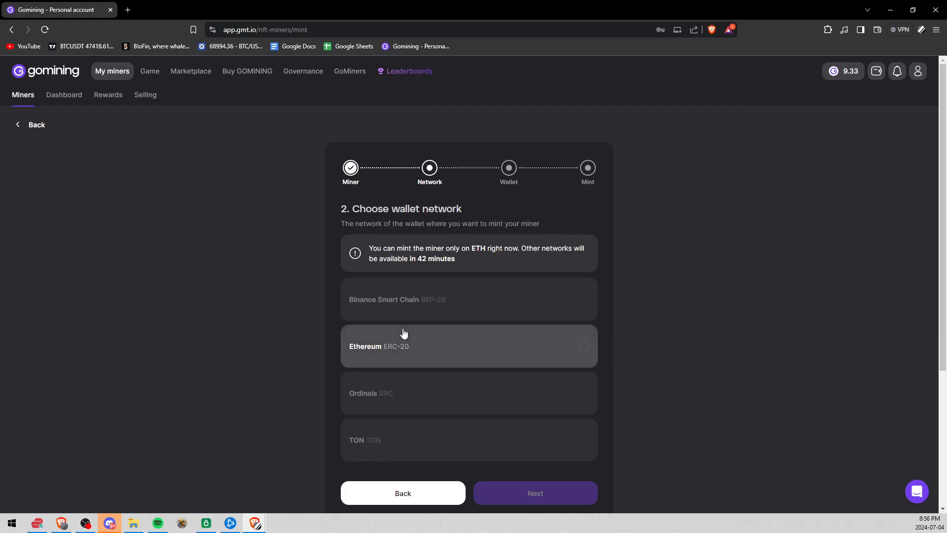
{"action": "mouse_move", "coordinate": [386, 299]}
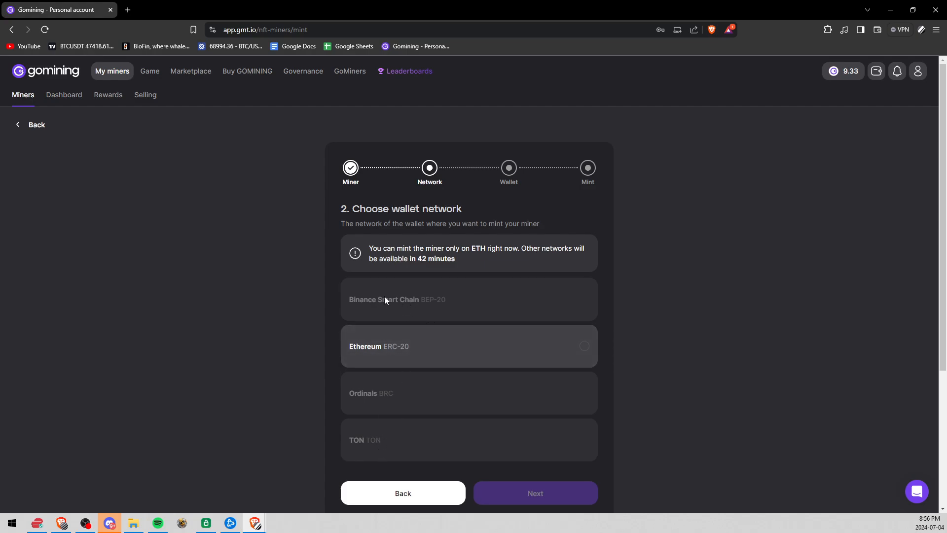
{"action": "mouse_move", "coordinate": [372, 309]}
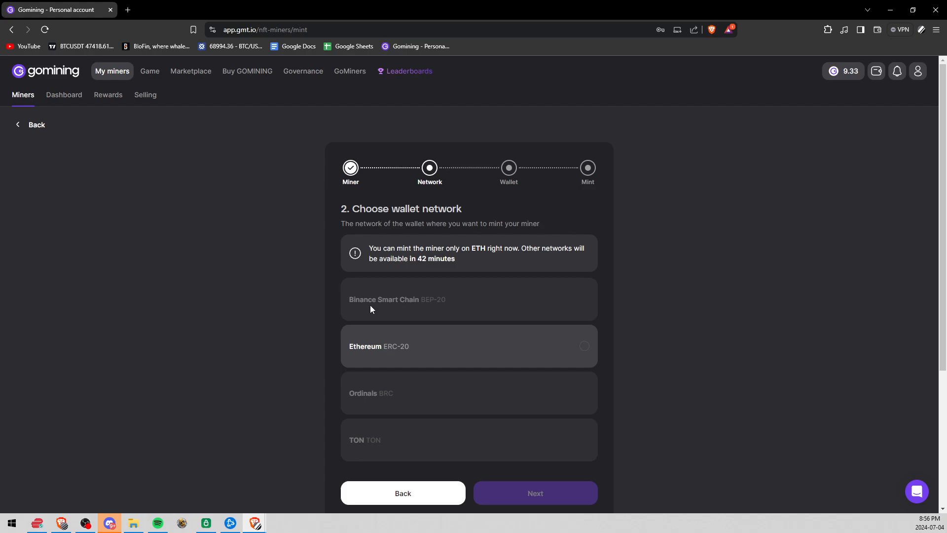
{"action": "mouse_move", "coordinate": [395, 359]}
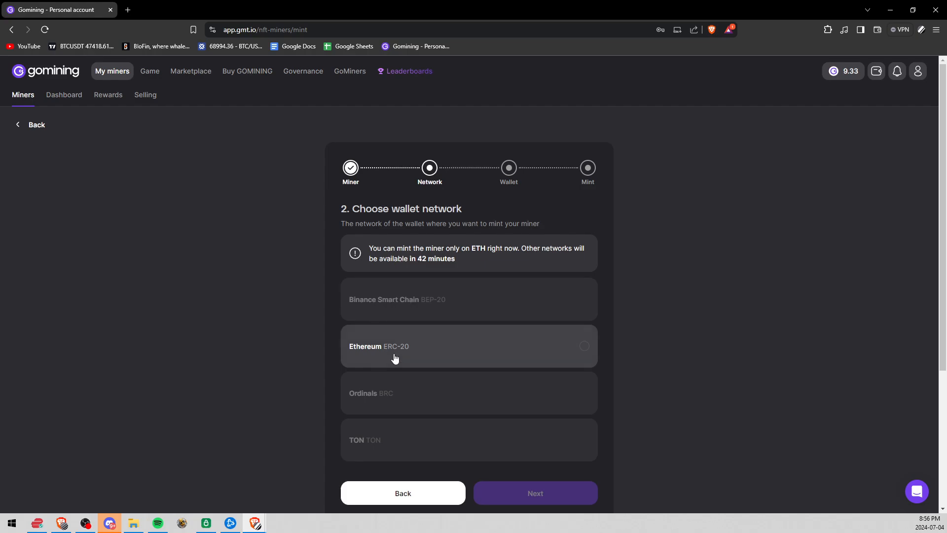
{"action": "mouse_move", "coordinate": [384, 353]}
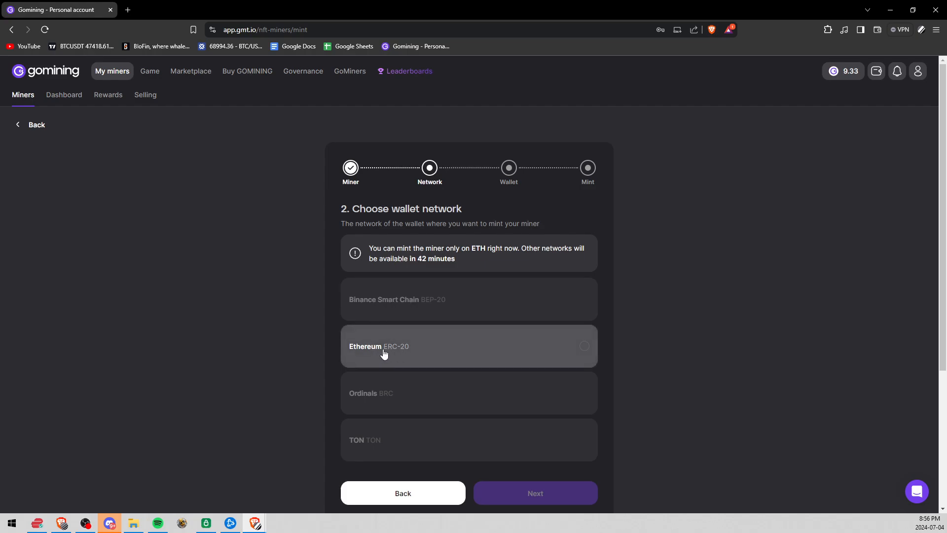
{"action": "mouse_move", "coordinate": [381, 352]}
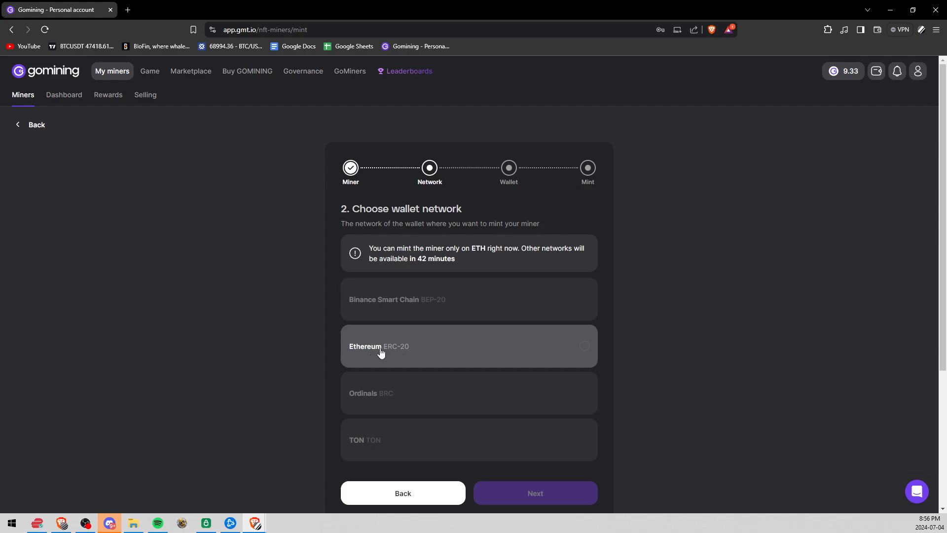
{"action": "mouse_move", "coordinate": [385, 354]}
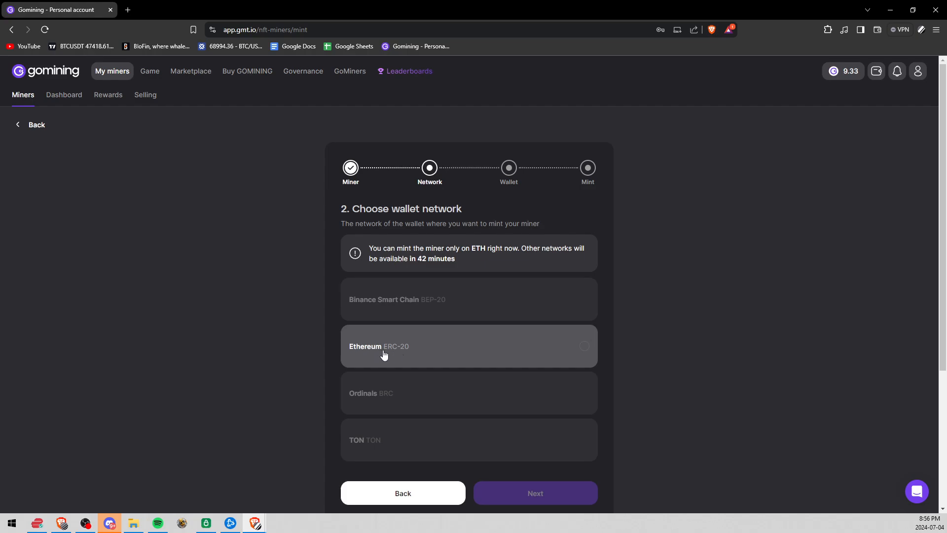
{"action": "mouse_move", "coordinate": [426, 330]}
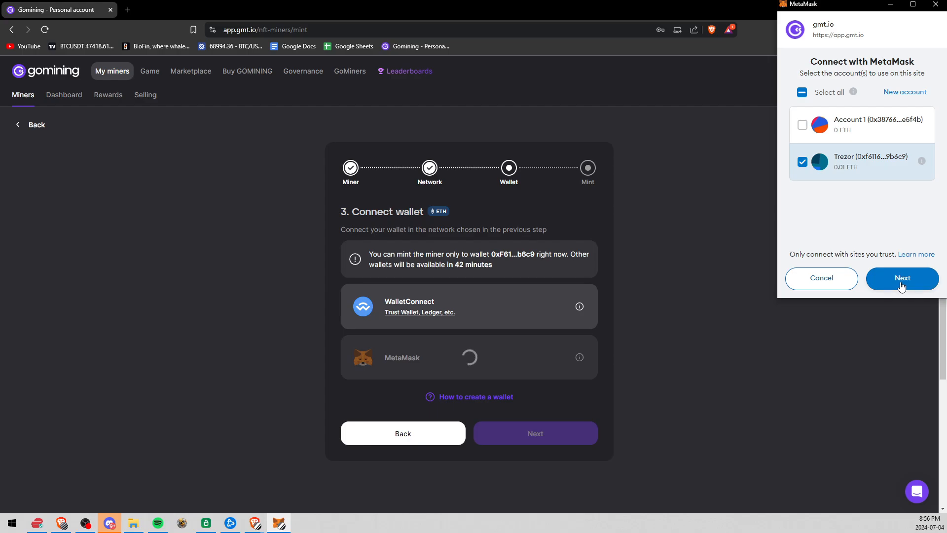
- Connect the Trezor account 0xF61…b6c9 through the MetaMask popup
{"action": "left_click", "coordinate": [902, 278]}
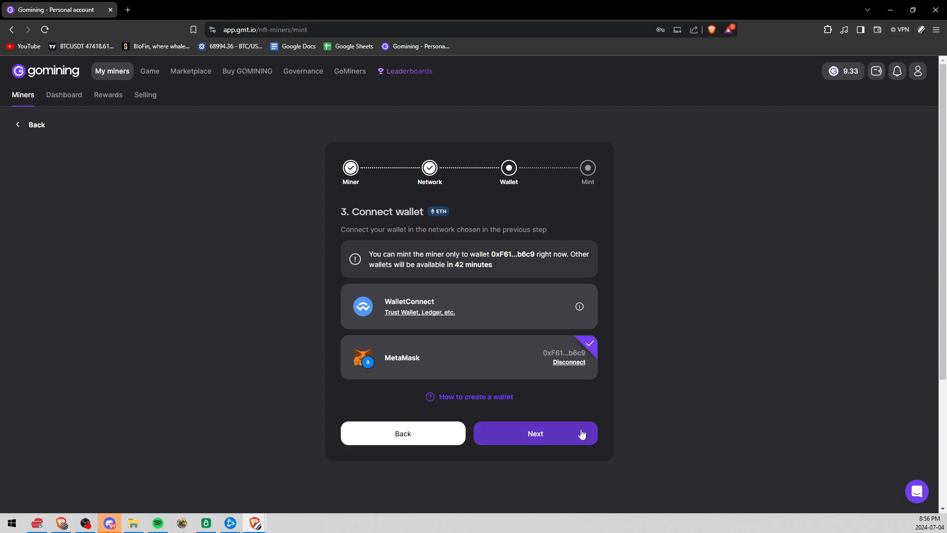
- Continue past Connect wallet and start minting The Mine Box #11777
{"action": "left_click", "coordinate": [535, 433]}
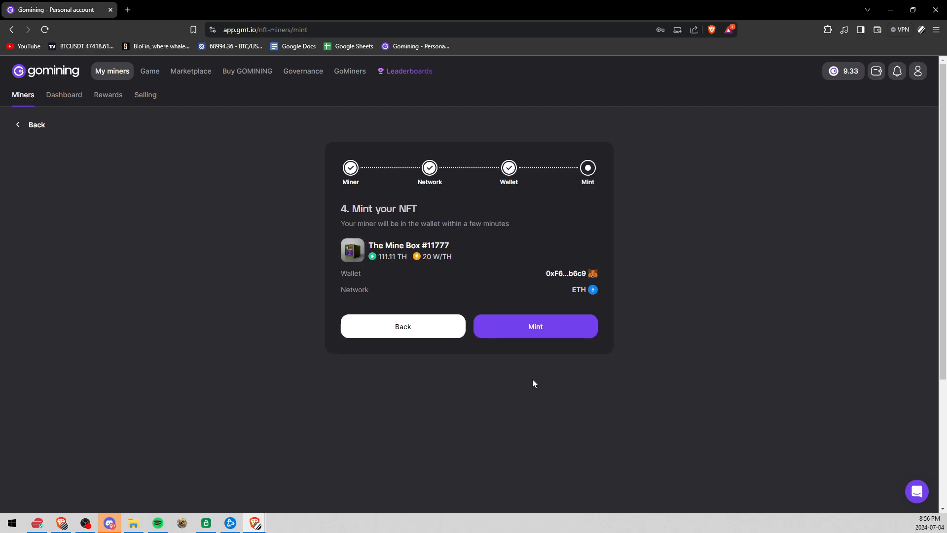
{"action": "left_click", "coordinate": [535, 326]}
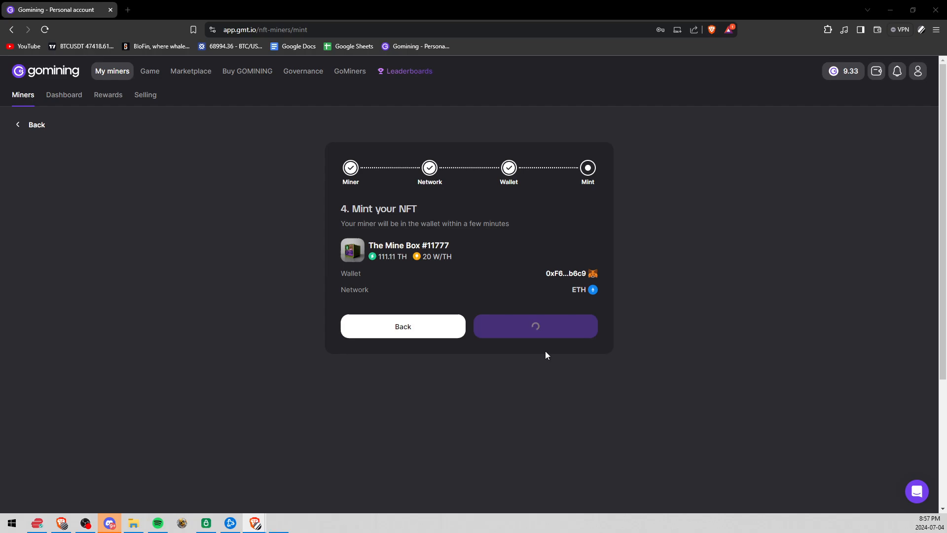
{"action": "left_click", "coordinate": [536, 326]}
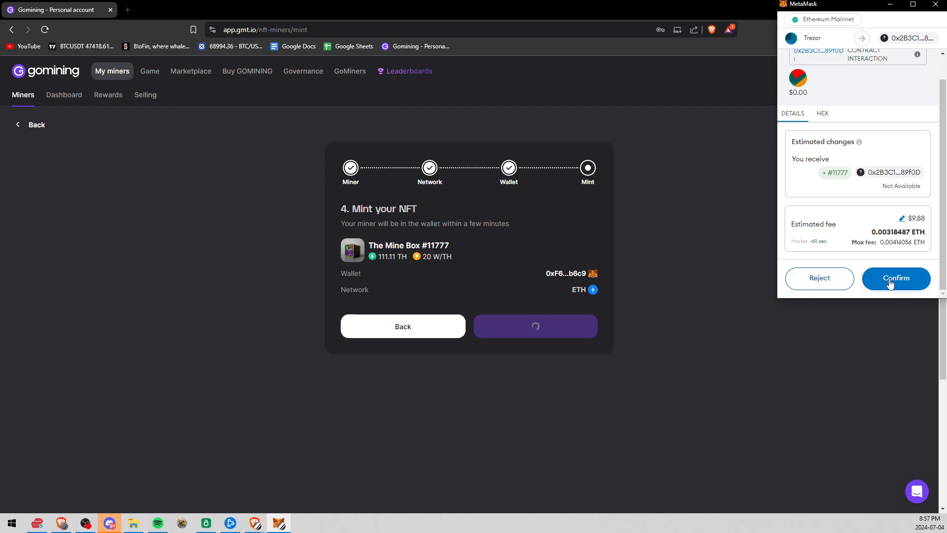
- Confirm the #11777 mint contract interaction in MetaMask
{"action": "left_click", "coordinate": [896, 278]}
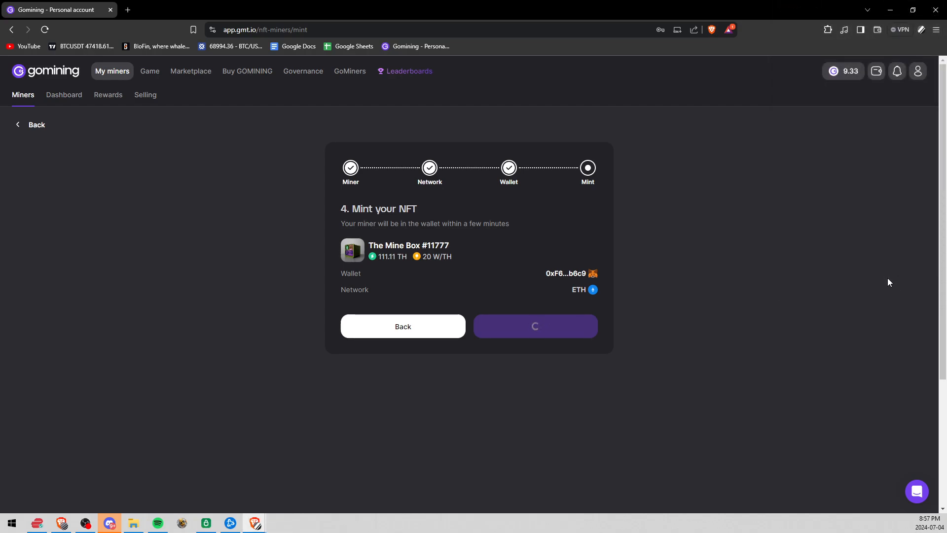
{"action": "left_click", "coordinate": [535, 326]}
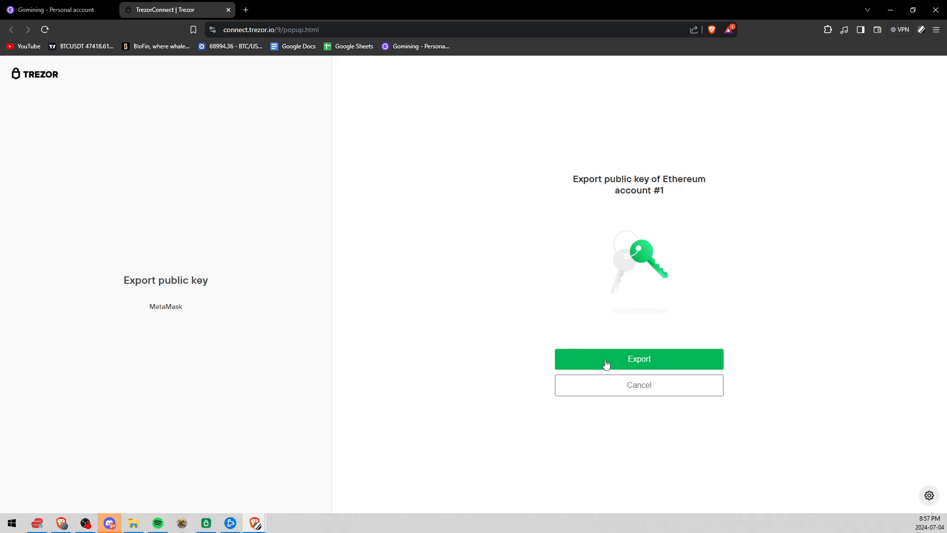
- Export the Ethereum public key, unlock the passphrase wallet, then view My miners
{"action": "left_click", "coordinate": [639, 359]}
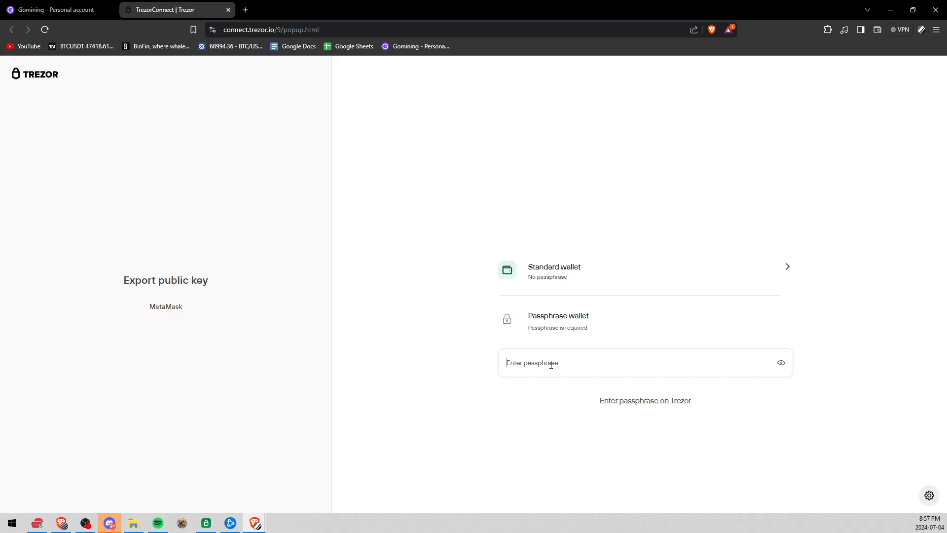
{"action": "type", "text": "•"}
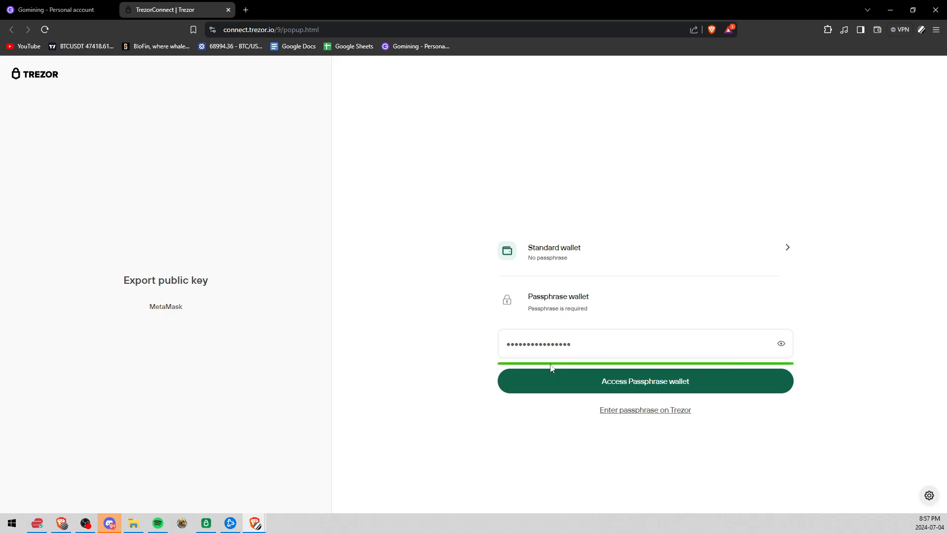
{"action": "left_click", "coordinate": [645, 381]}
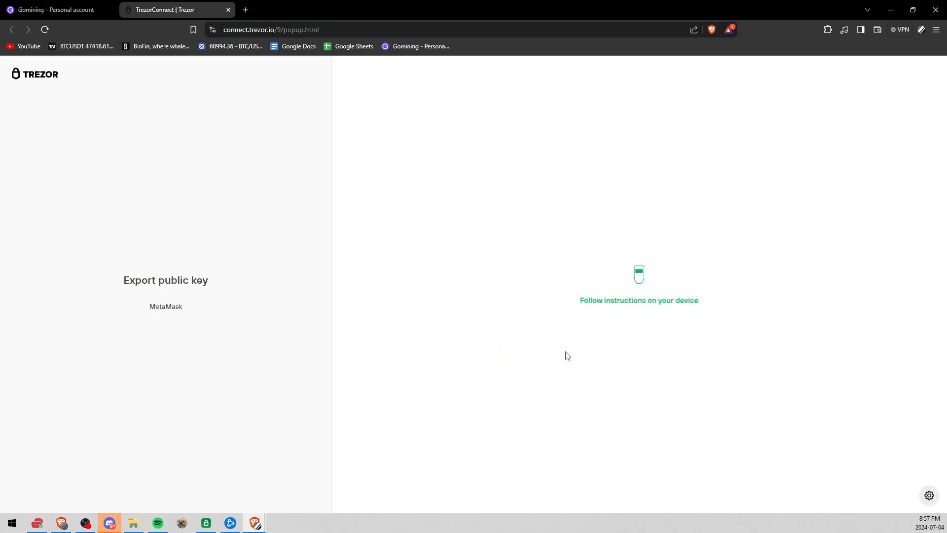
{"action": "mouse_move", "coordinate": [551, 343]}
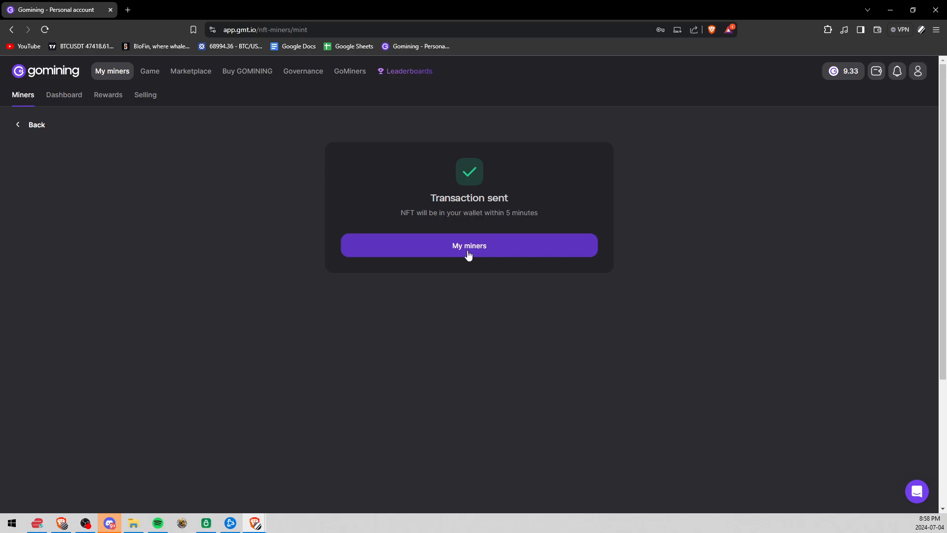
{"action": "mouse_move", "coordinate": [470, 251]}
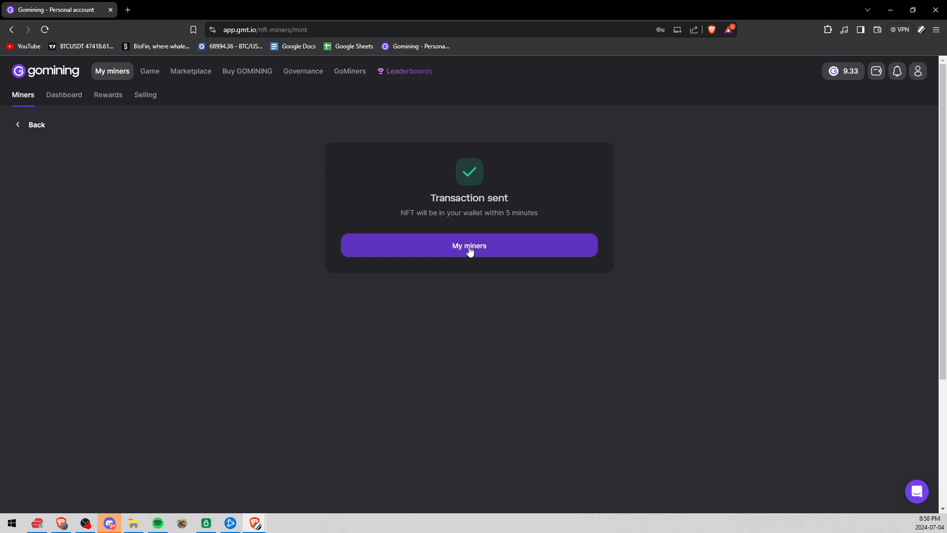
{"action": "left_click", "coordinate": [469, 245]}
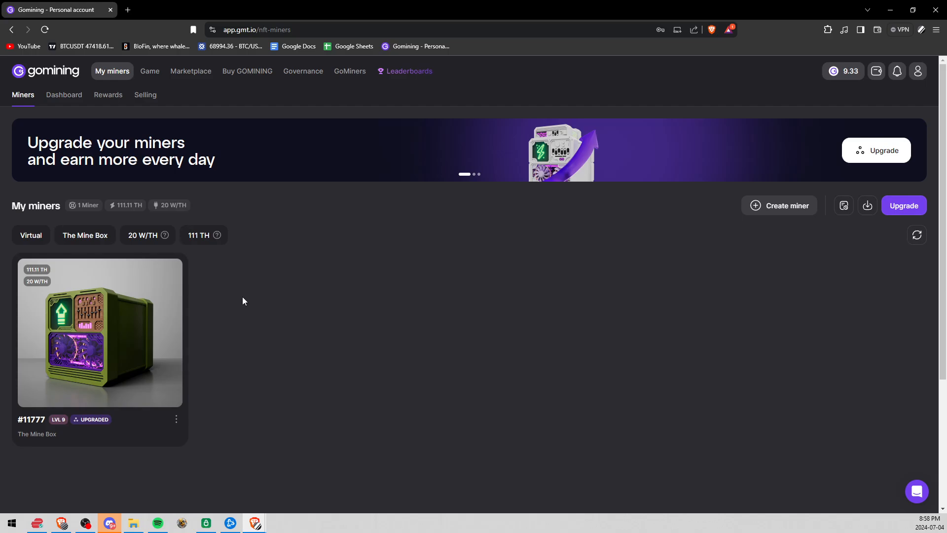
{"action": "mouse_move", "coordinate": [146, 298]}
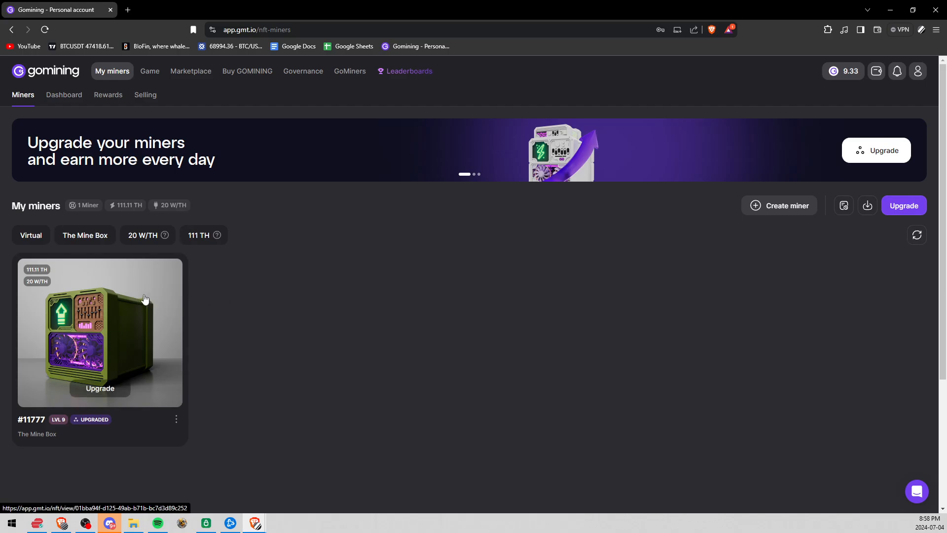
- Open the #11777 miner card to see its 111.11 TH power and specifications
{"action": "left_click", "coordinate": [100, 332]}
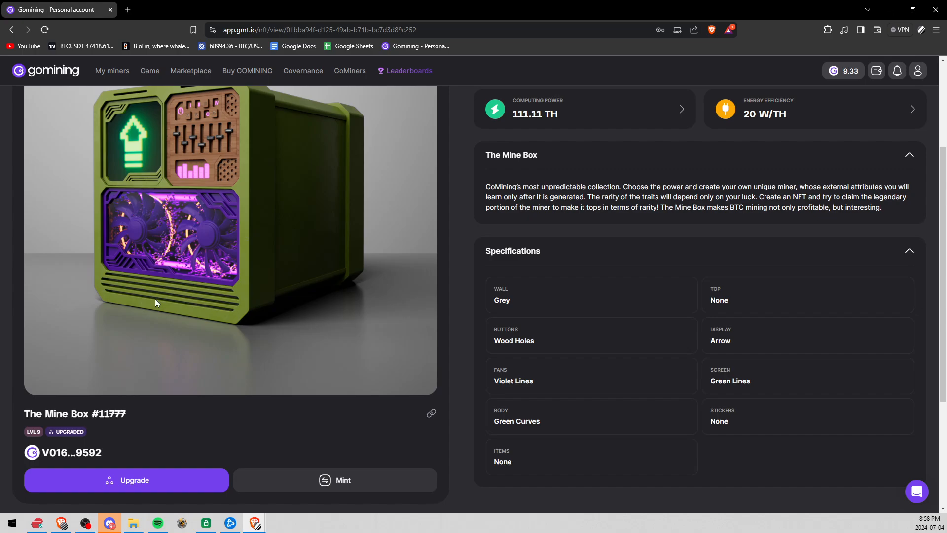
{"action": "mouse_move", "coordinate": [324, 486]}
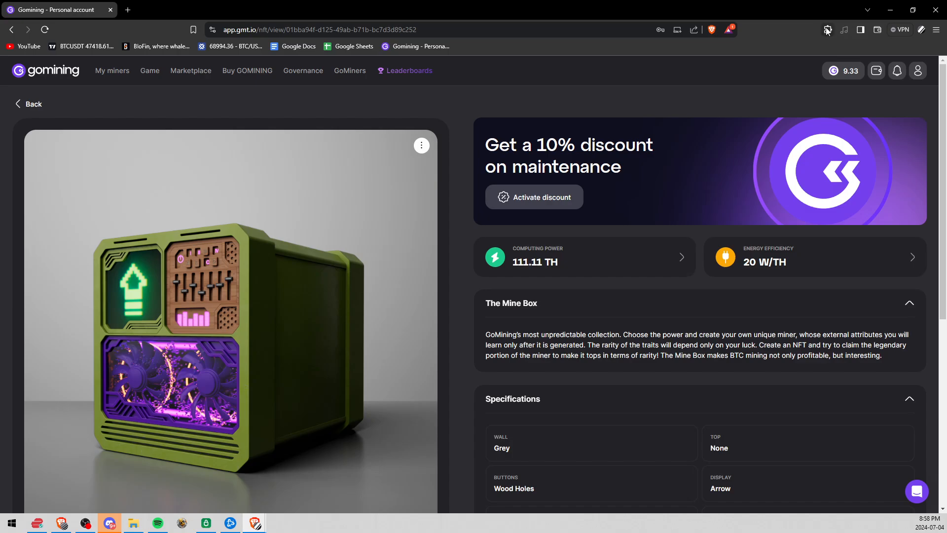
{"action": "left_click", "coordinate": [827, 30]}
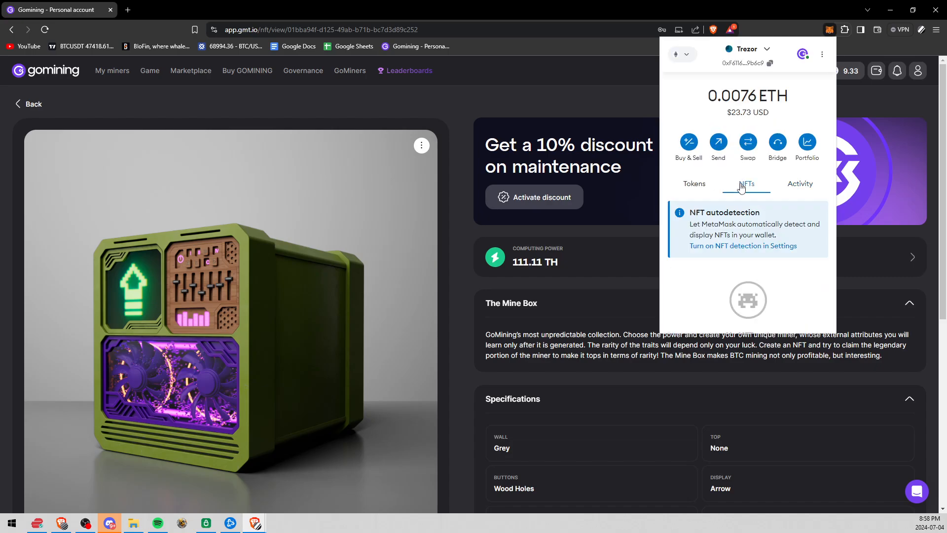
{"action": "scroll", "scroll_direction": "down", "scroll_amount": 3}
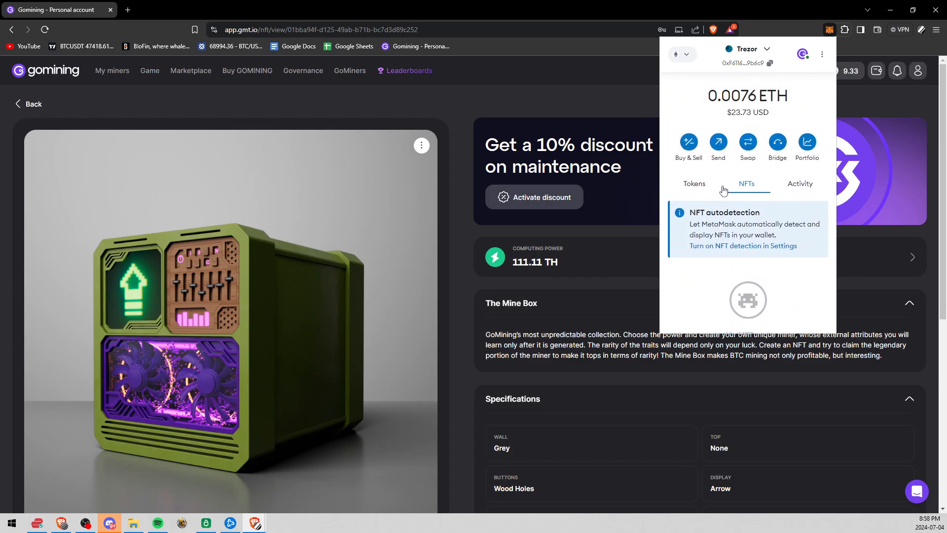
{"action": "left_click", "coordinate": [694, 183]}
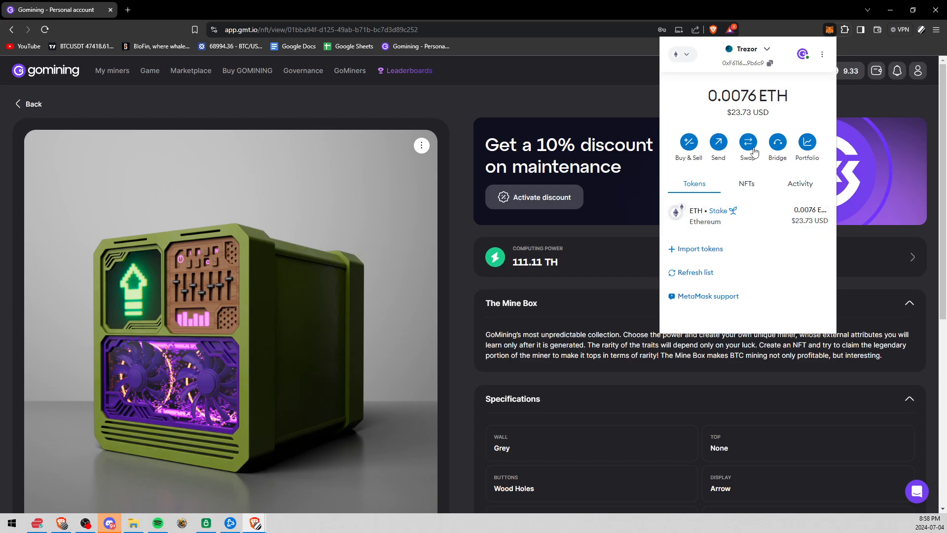
{"action": "mouse_move", "coordinate": [740, 107]}
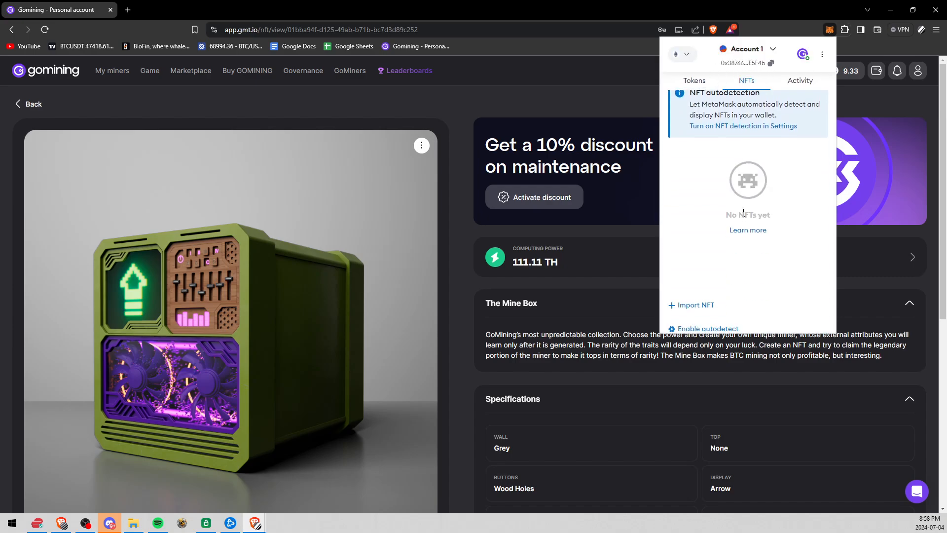
{"action": "left_click", "coordinate": [749, 49]}
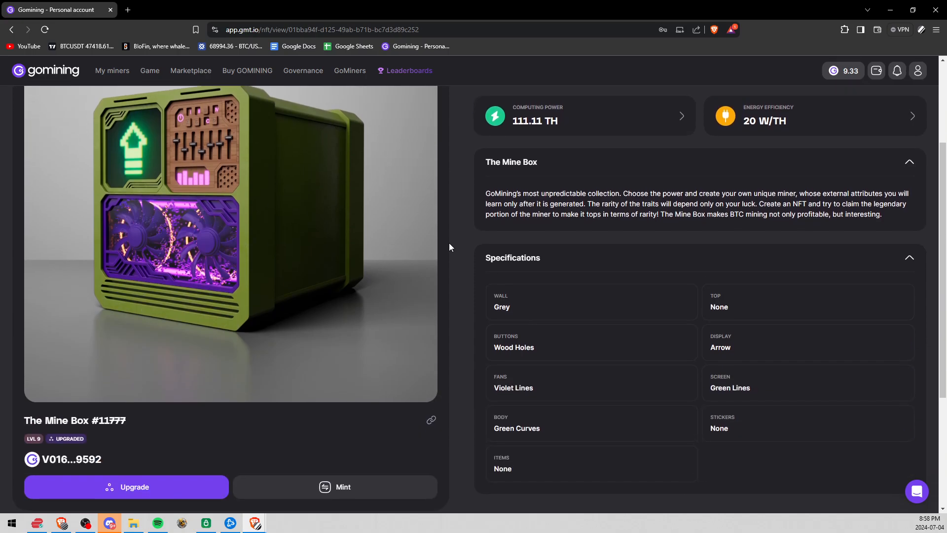
{"action": "scroll", "scroll_direction": "down", "scroll_amount": 3}
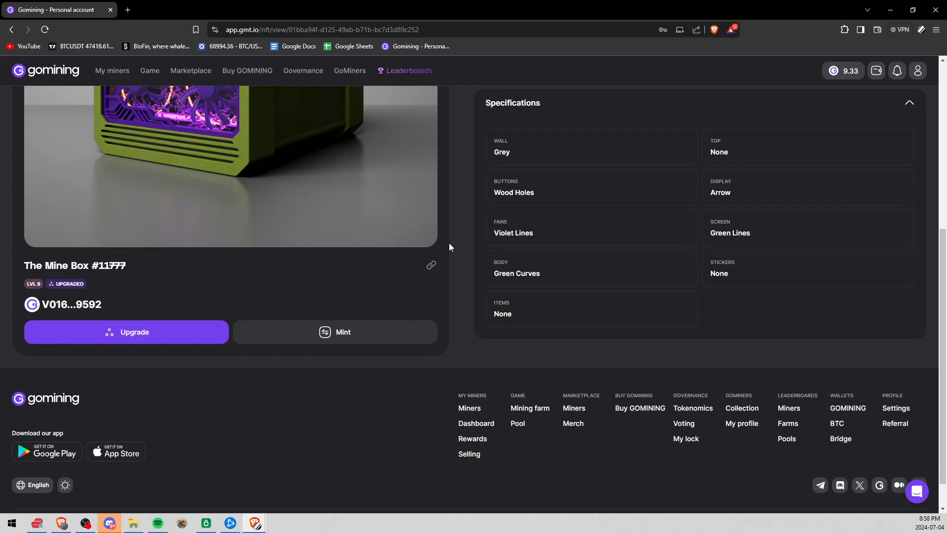
{"action": "mouse_move", "coordinate": [55, 456]}
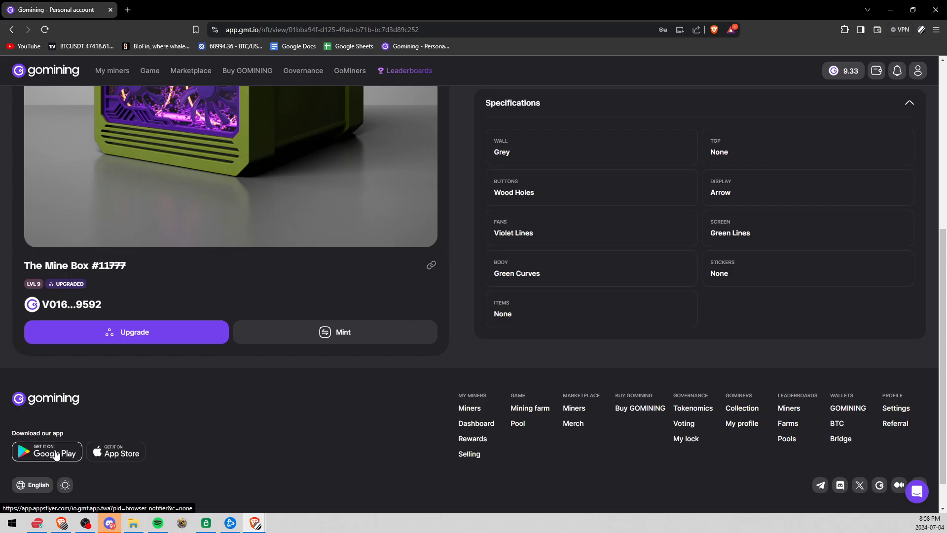
{"action": "mouse_move", "coordinate": [332, 415]}
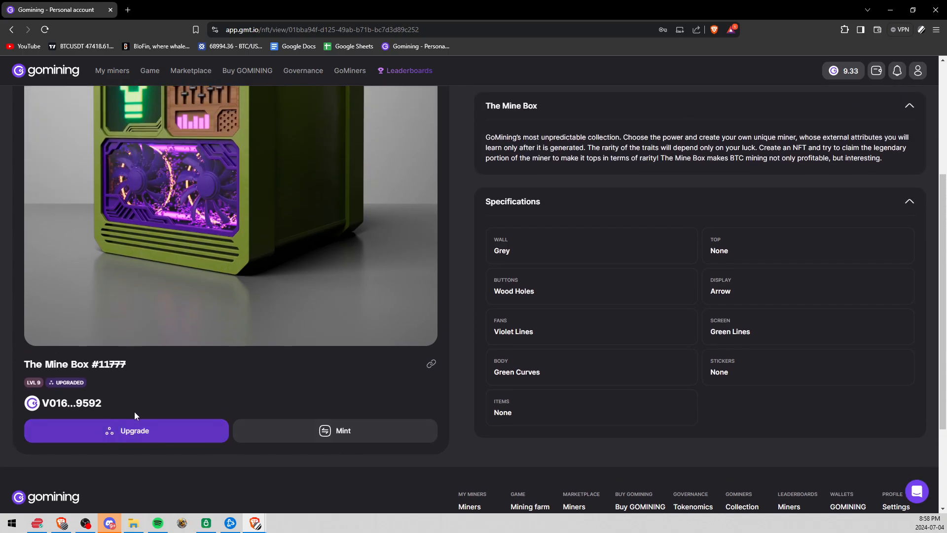
{"action": "scroll", "scroll_direction": "up", "scroll_amount": 3}
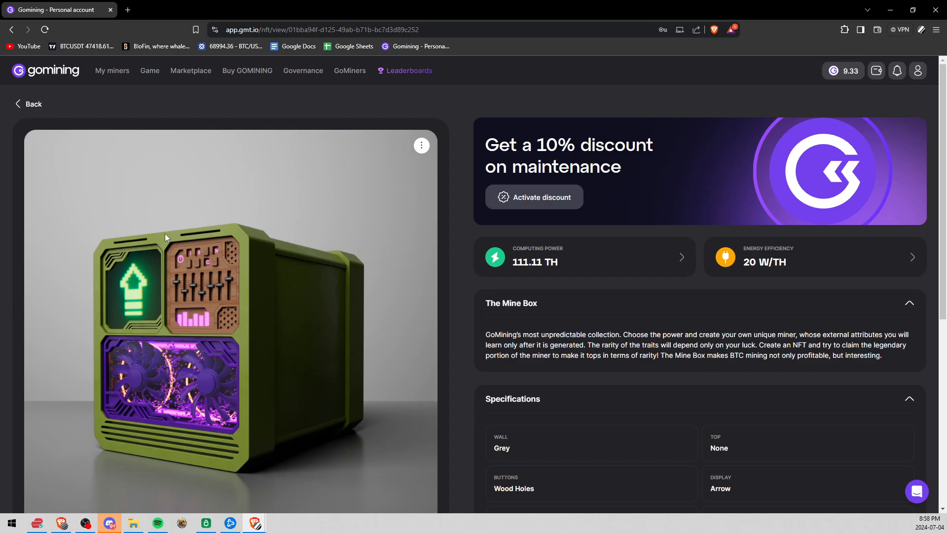
{"action": "left_click", "coordinate": [191, 71]}
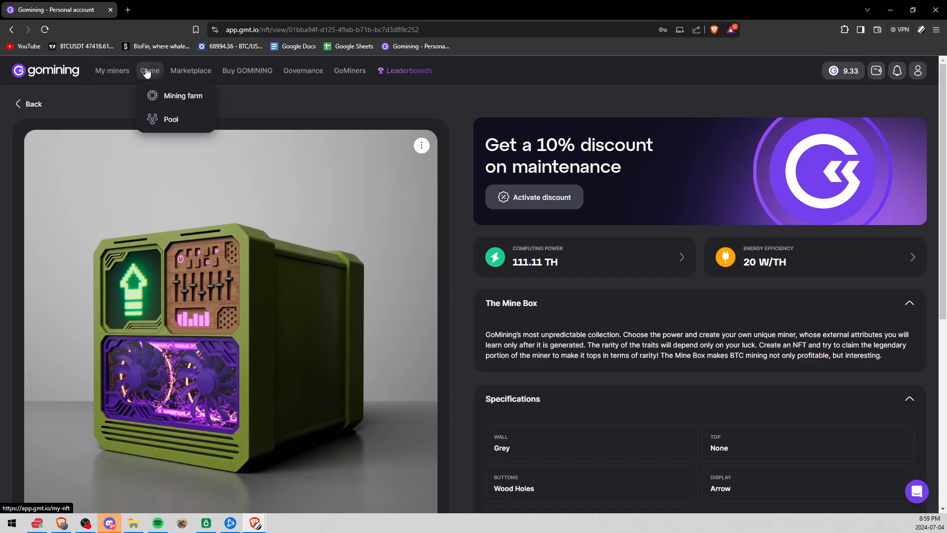
{"action": "mouse_move", "coordinate": [191, 71]}
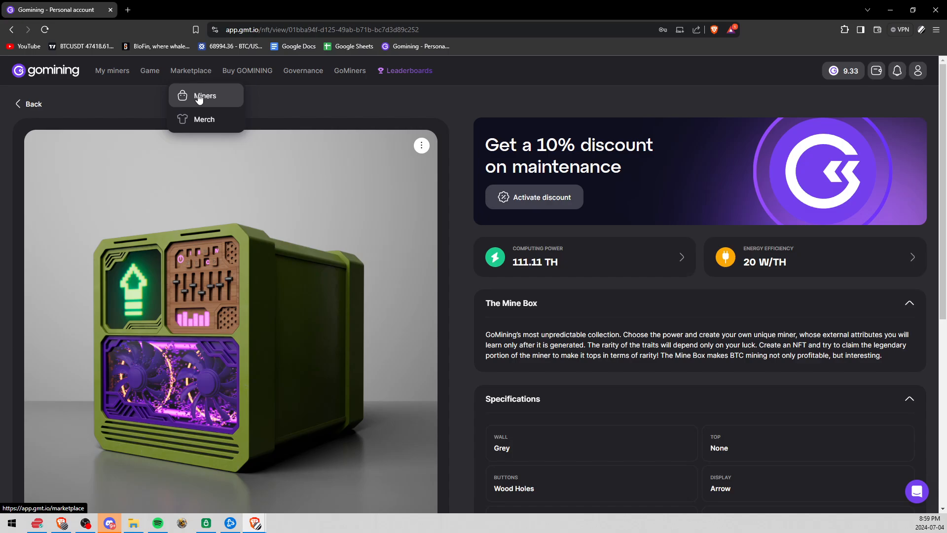
{"action": "scroll", "scroll_direction": "down", "scroll_amount": 3}
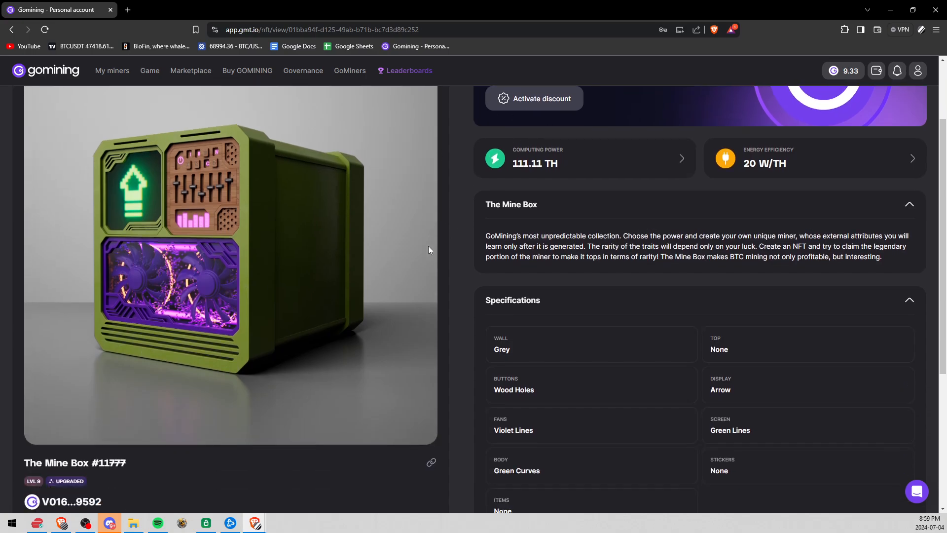